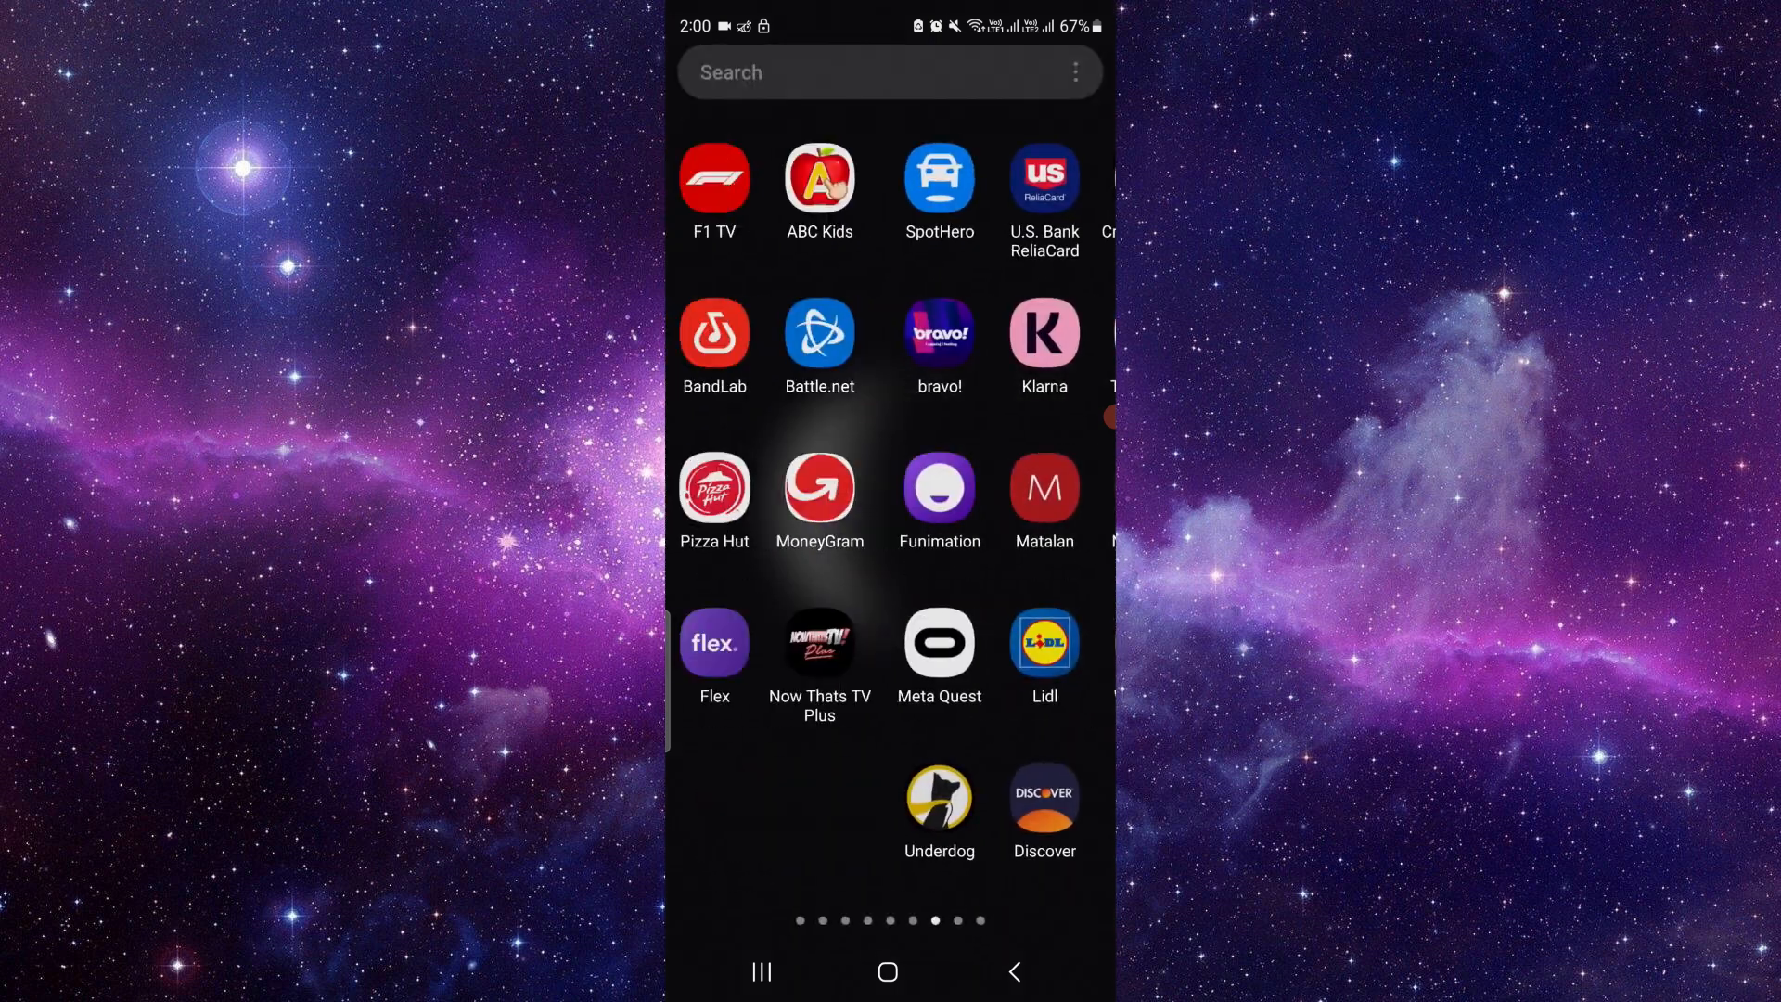
Step: Swipe through the app drawer pages to find the Battle.net icon
scroll("left", 3)
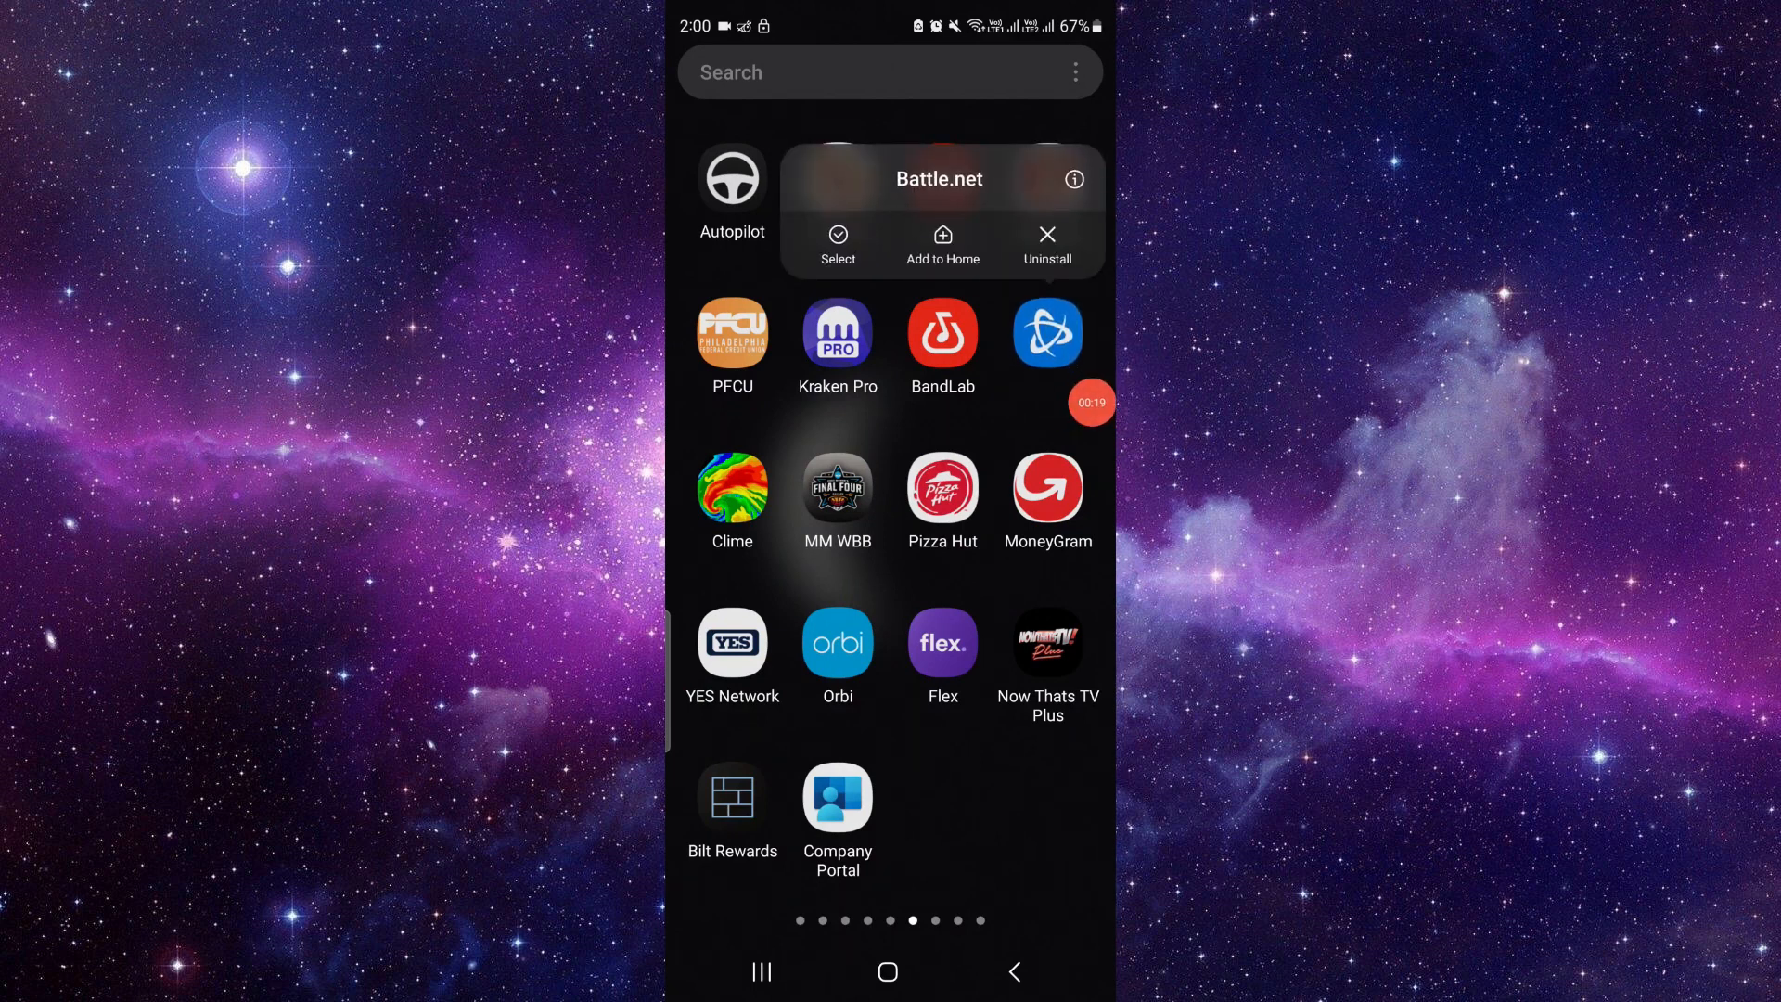
Step: Open Battle.net's App info page and scroll to the 'App details in store' entry
left_click(1073, 179)
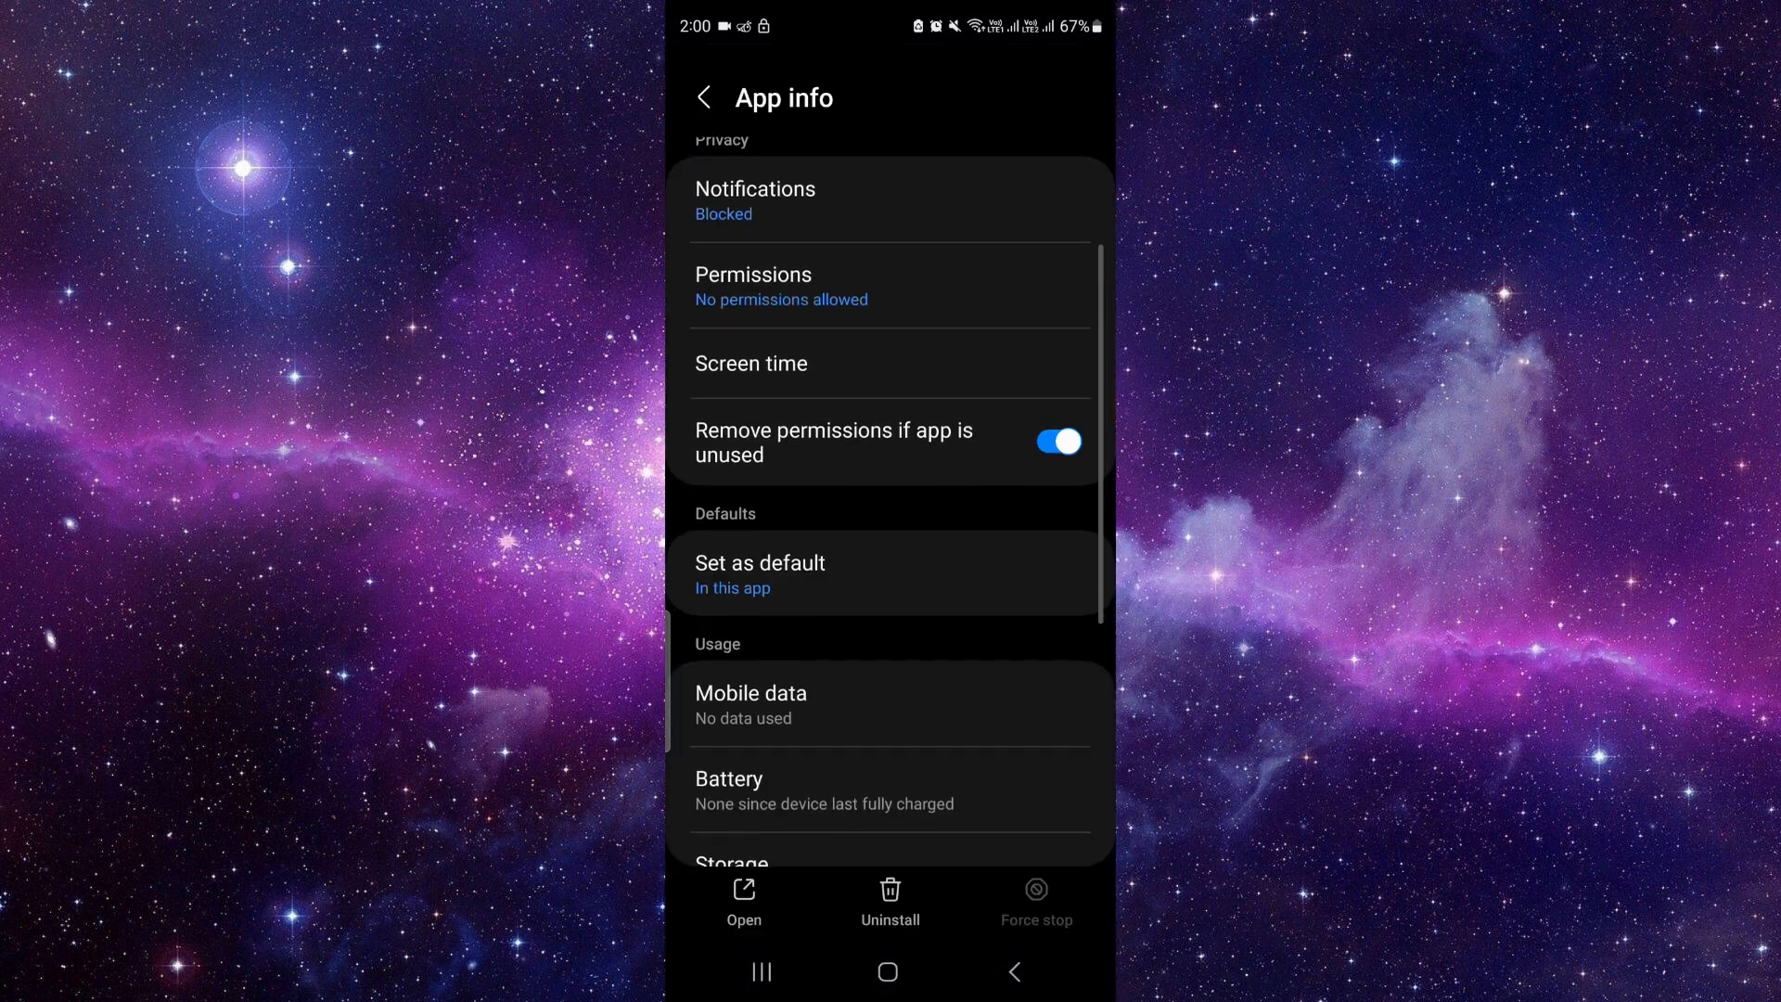
scroll("down", 3)
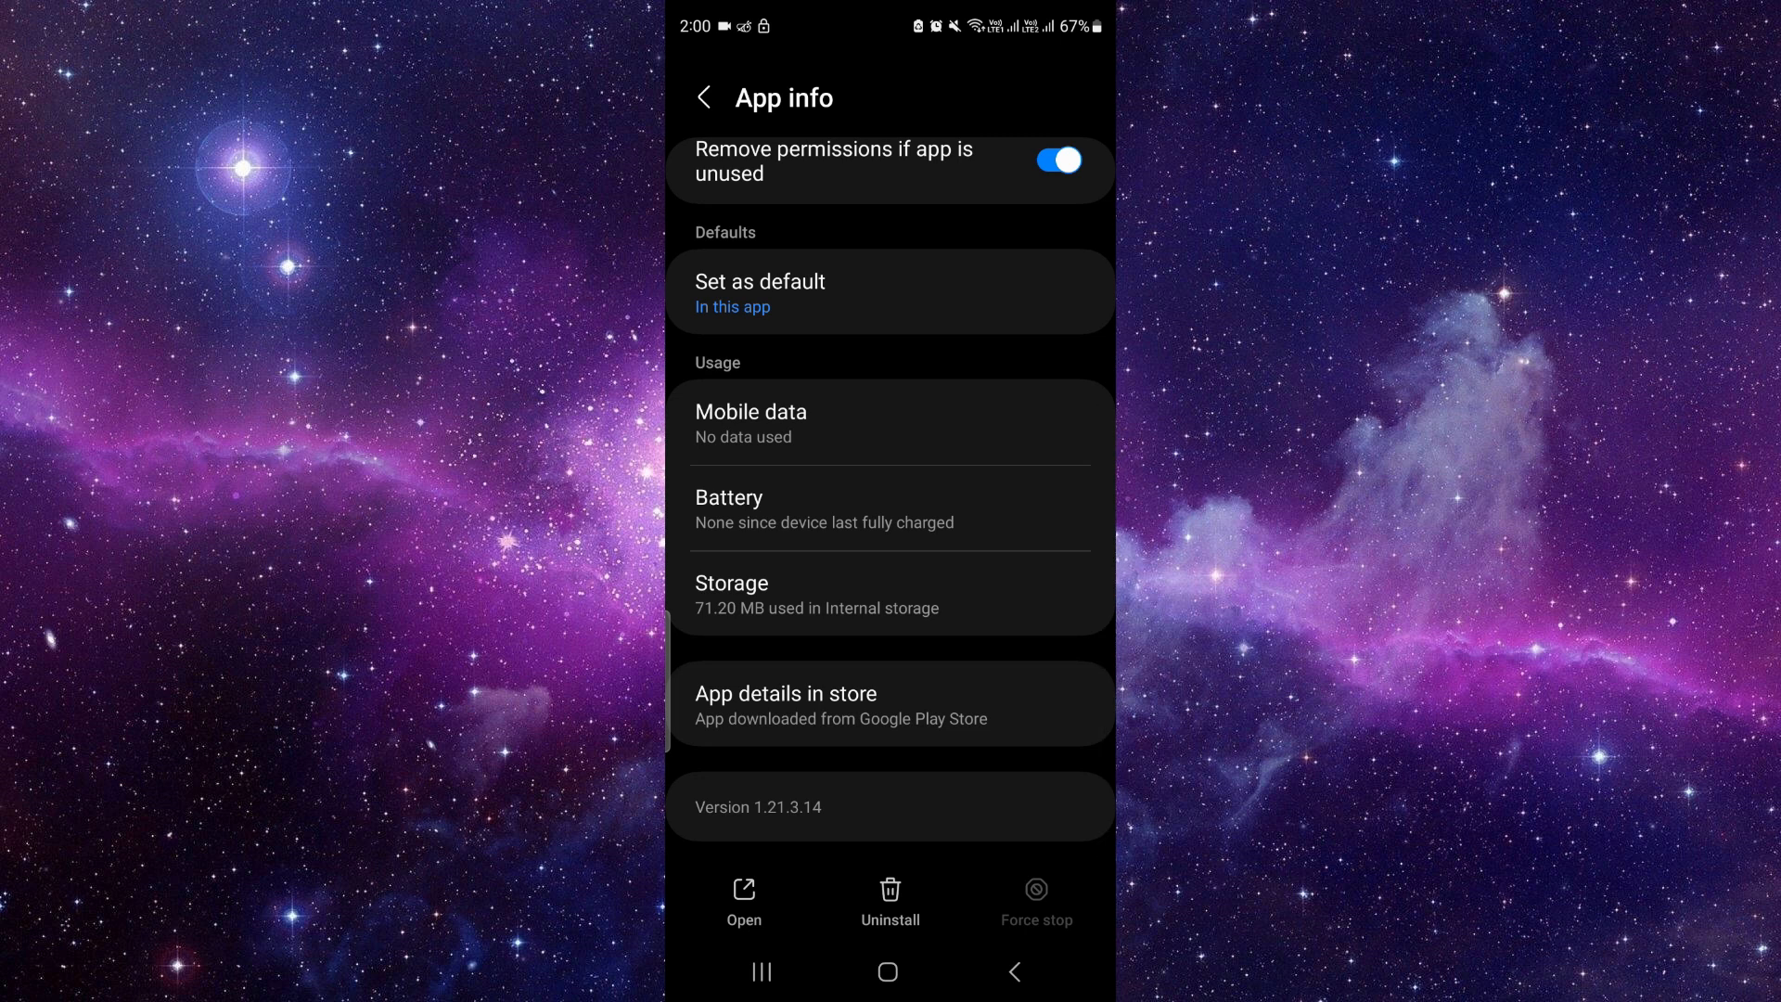
left_click(731, 592)
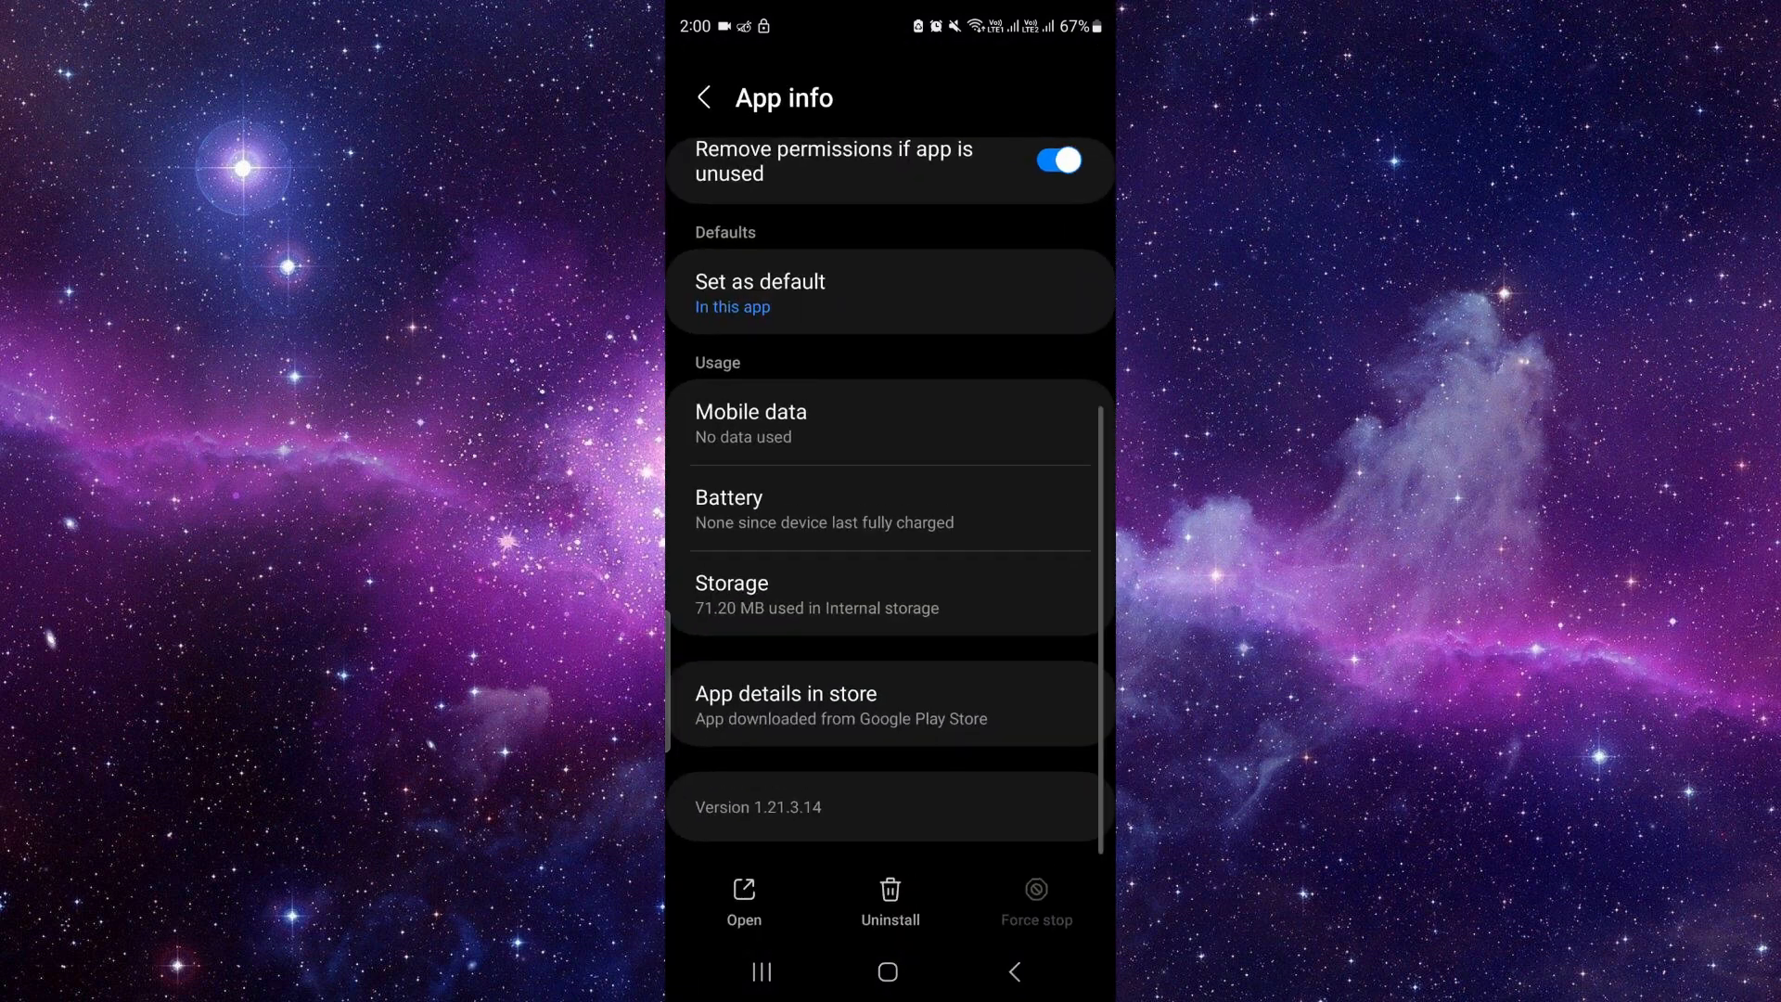
Step: Open Battle.net's Play Store listing and scroll through its details and reviews
left_click(786, 704)
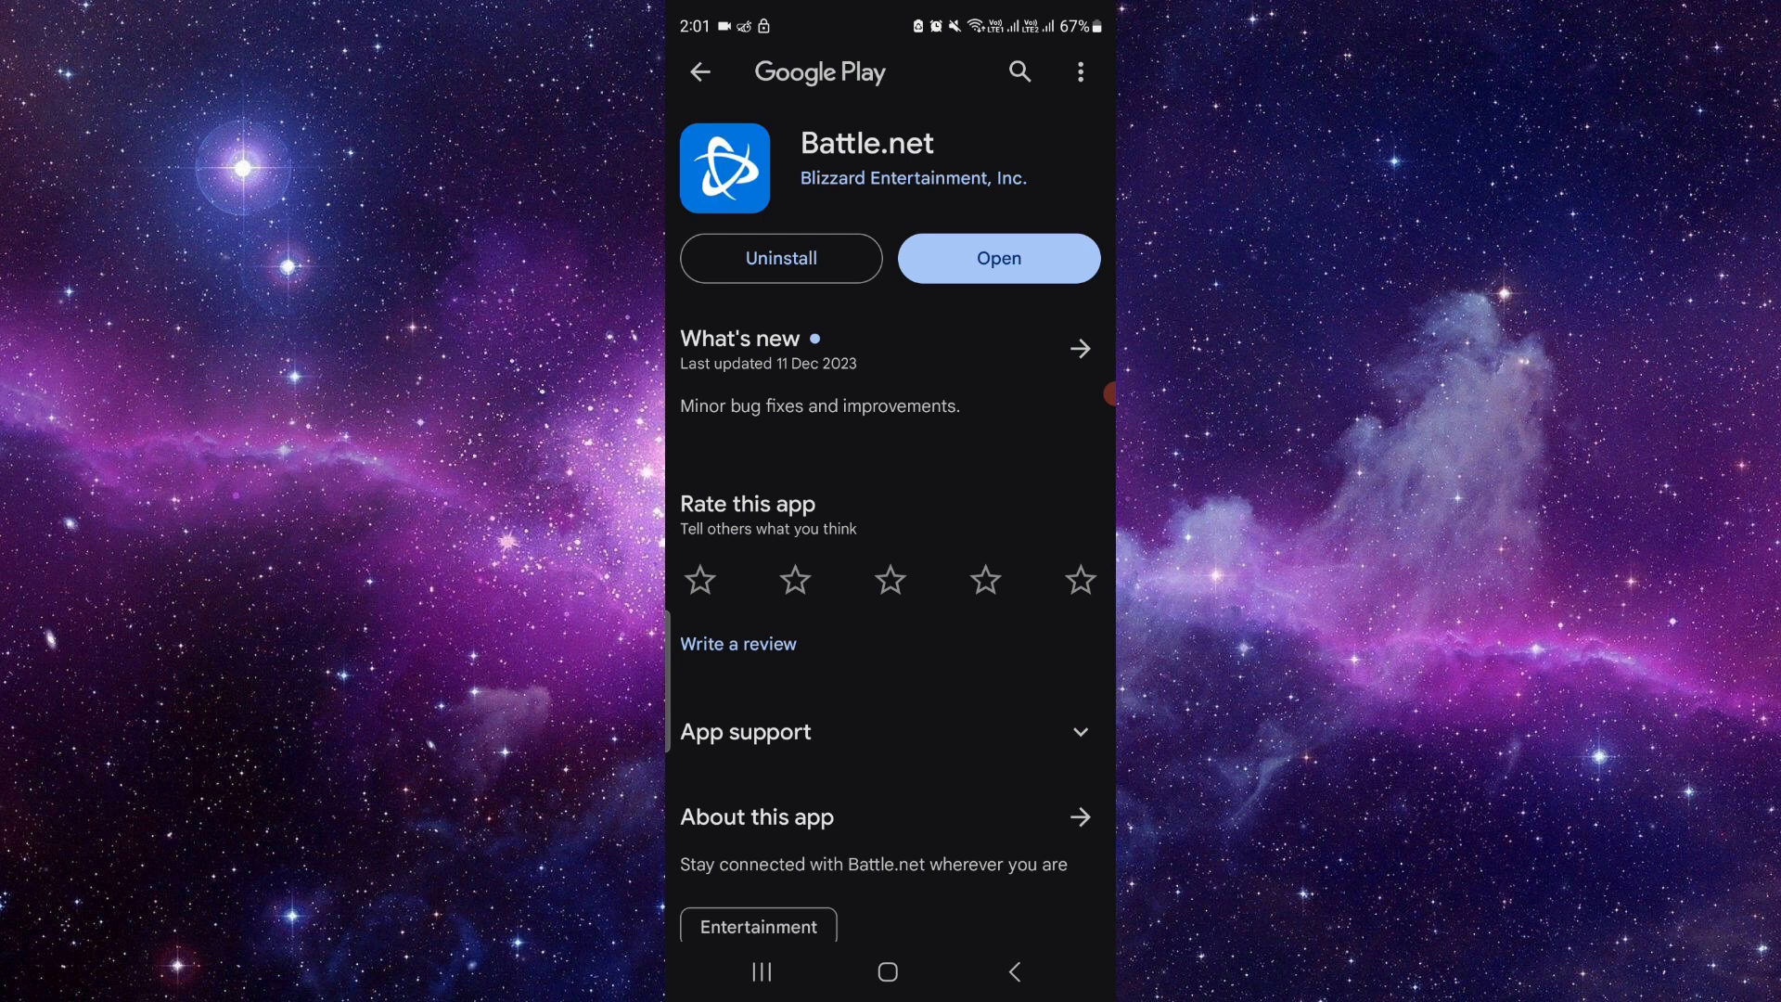
scroll("down", 3)
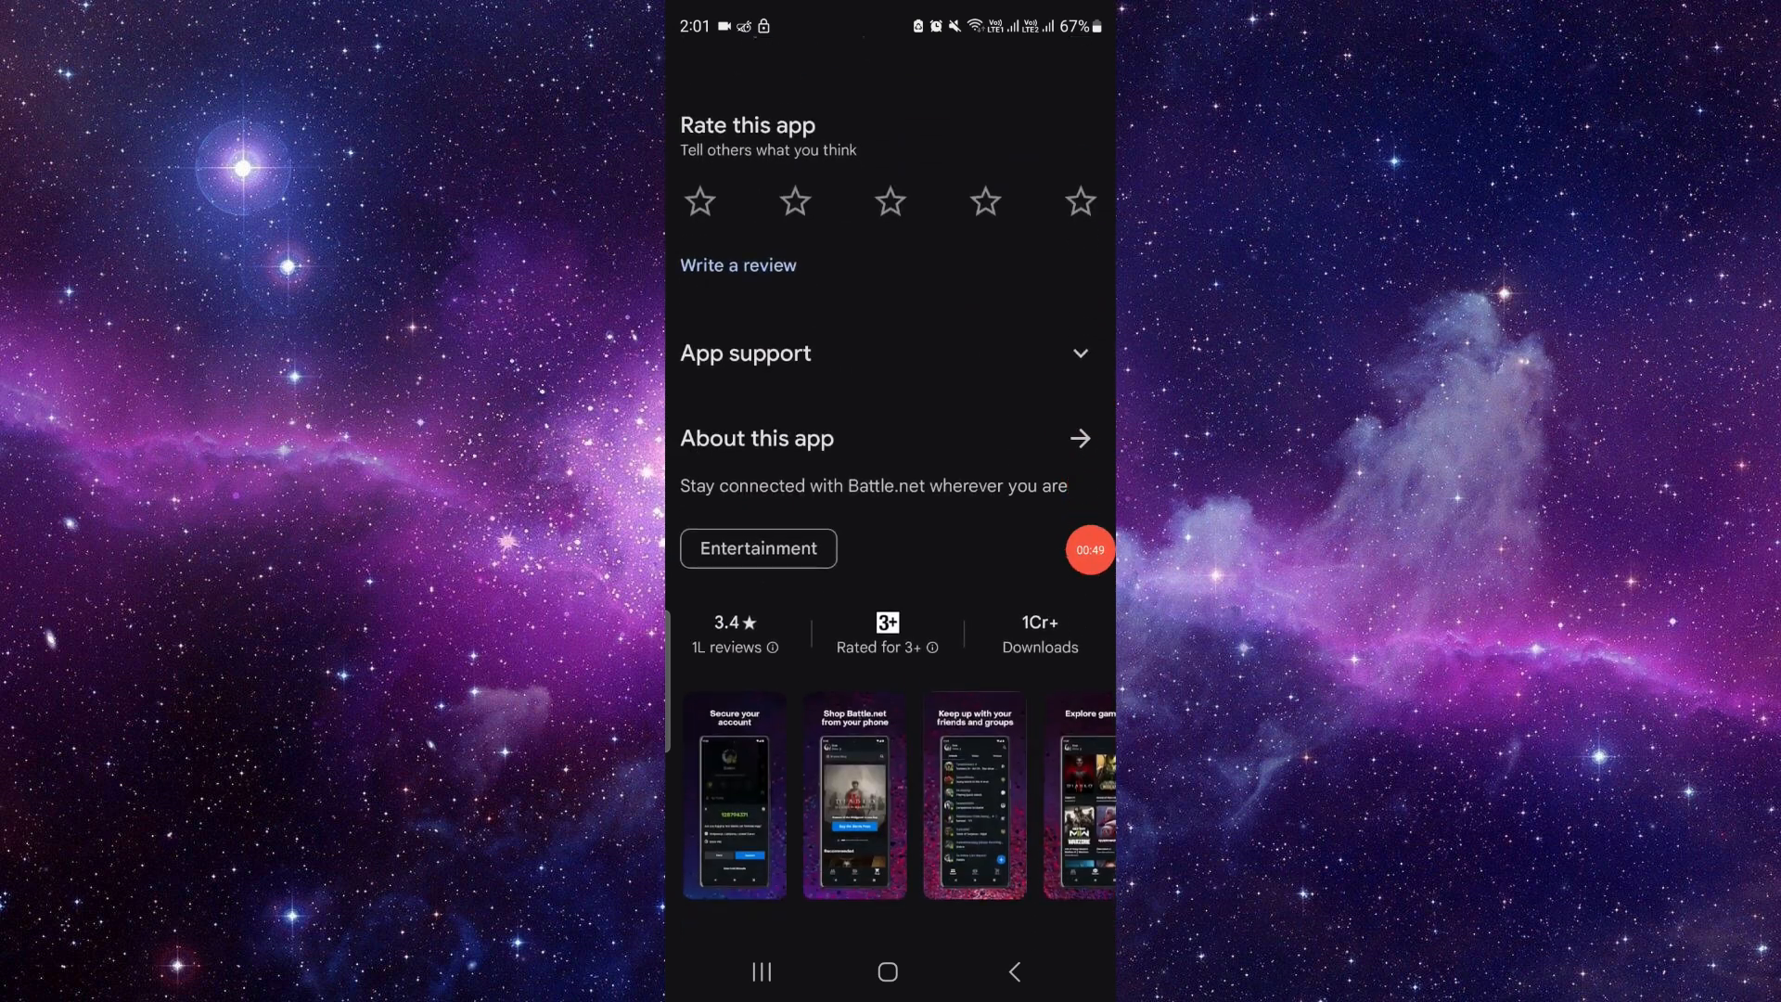
scroll("down", 3)
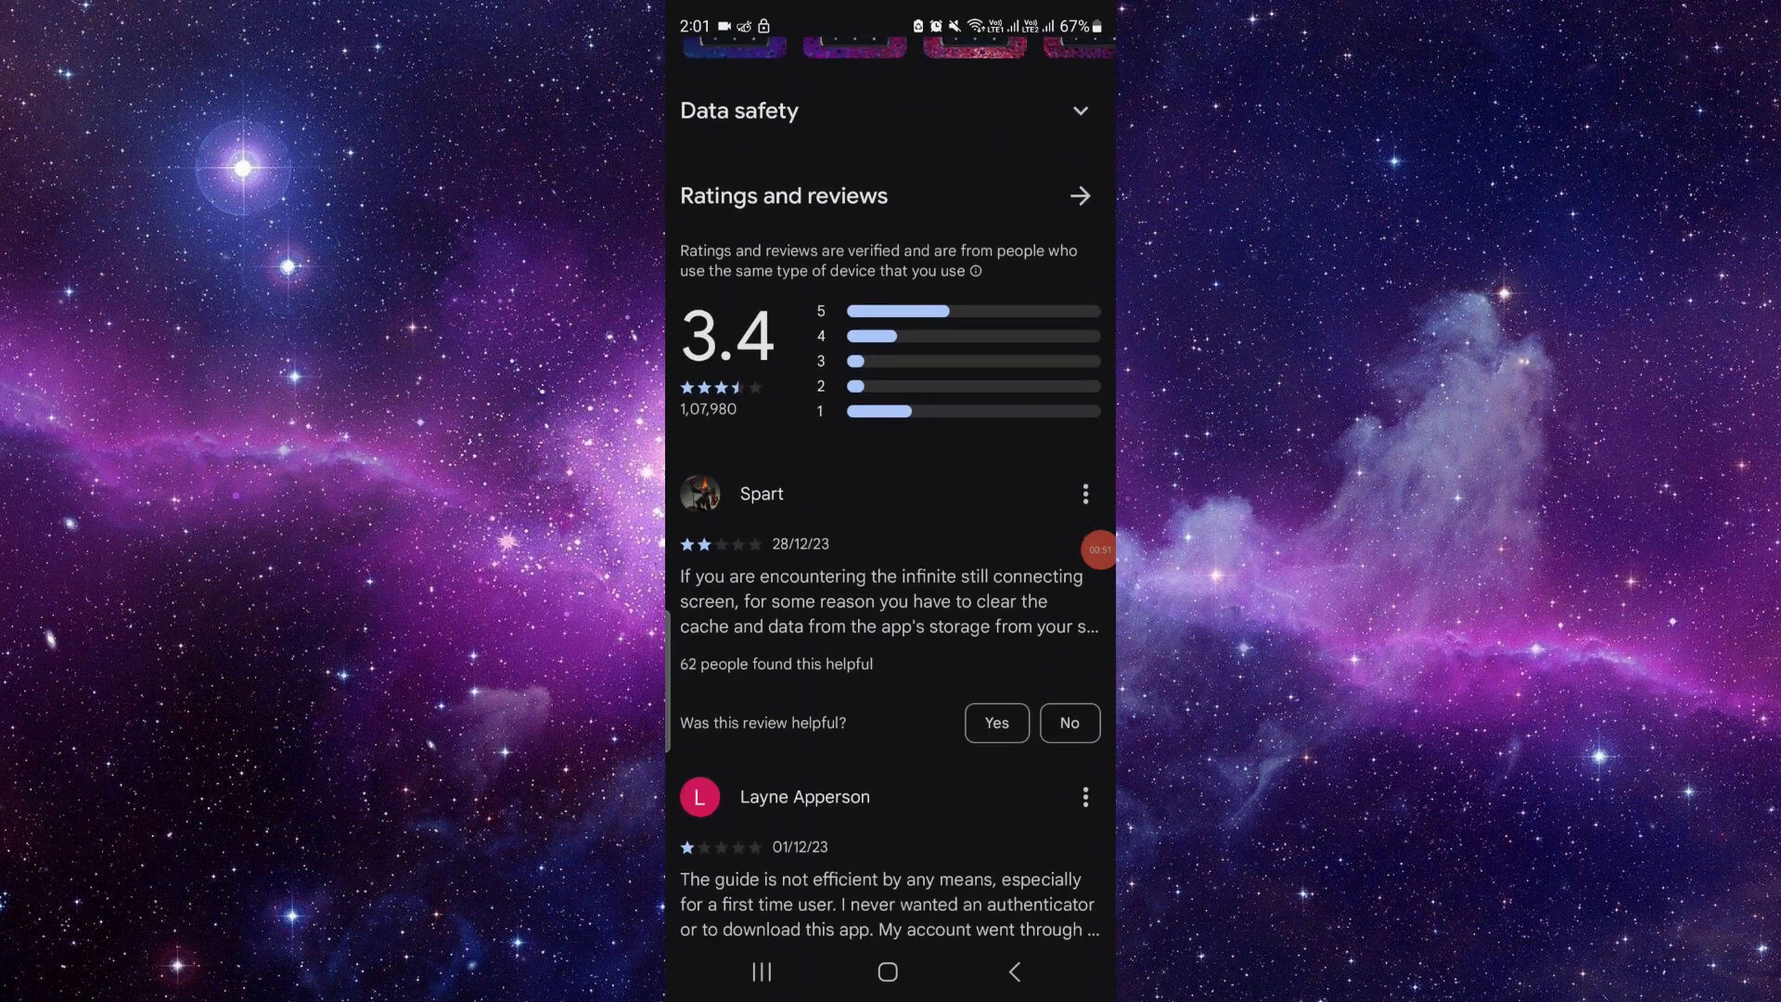
scroll("down", 3)
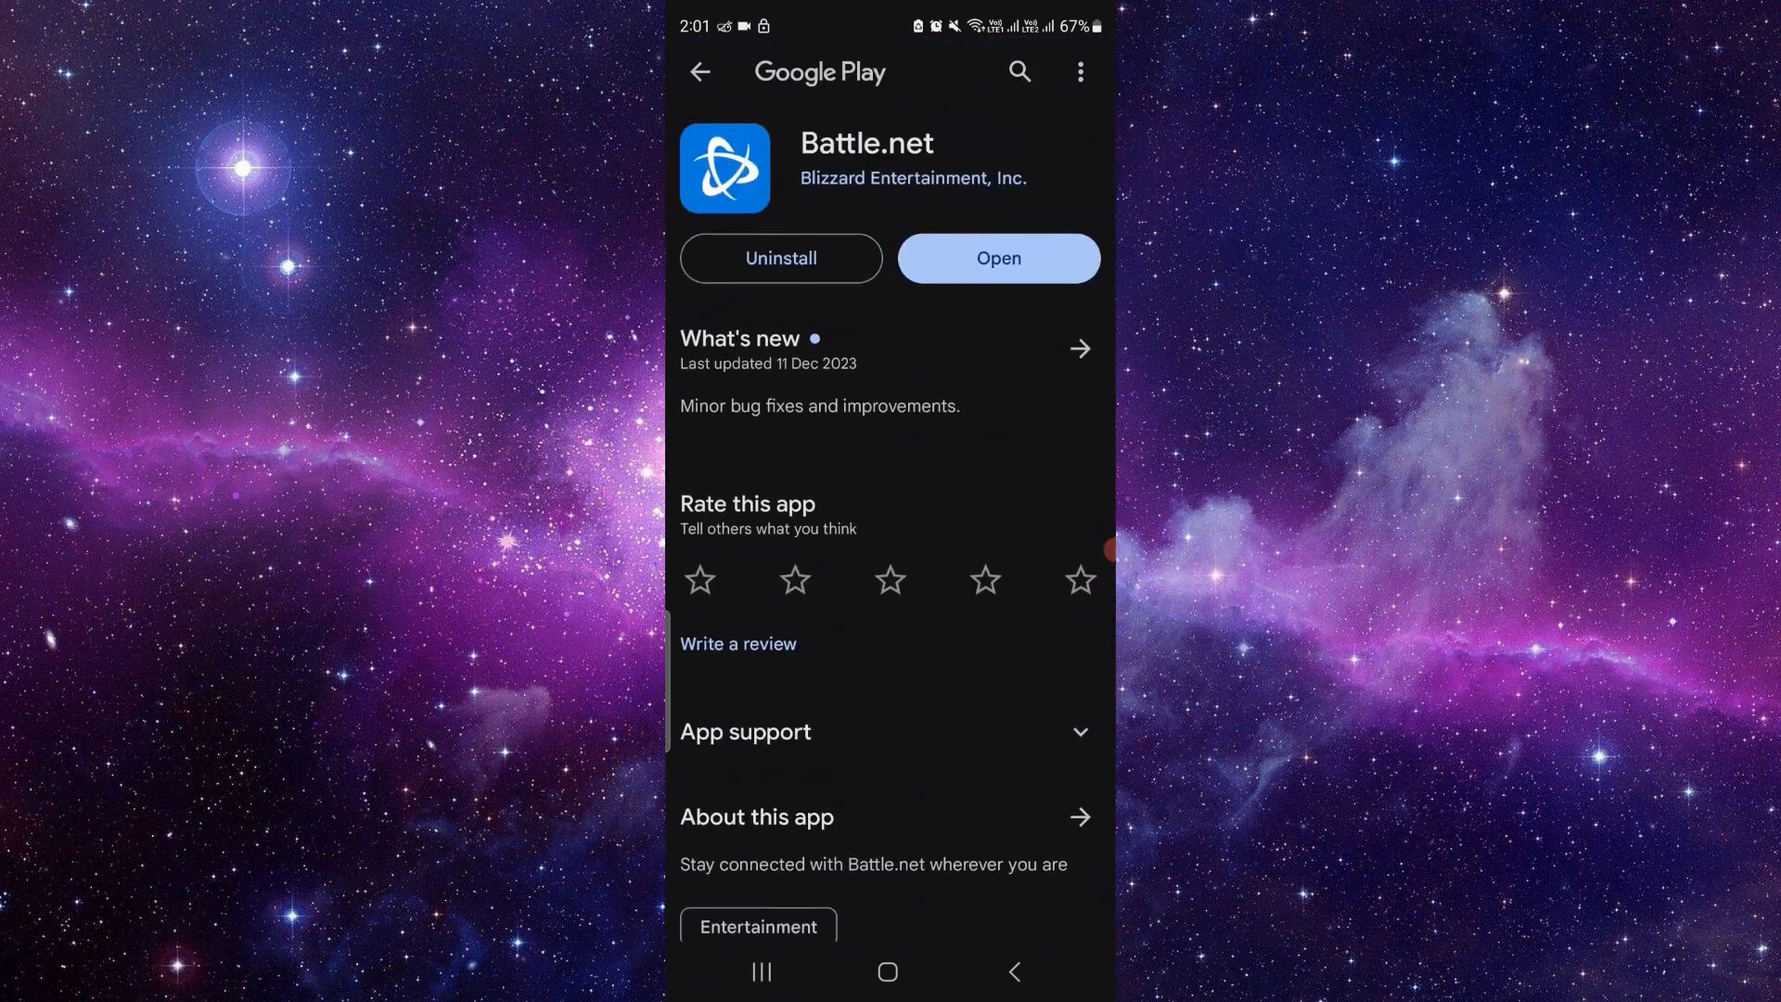